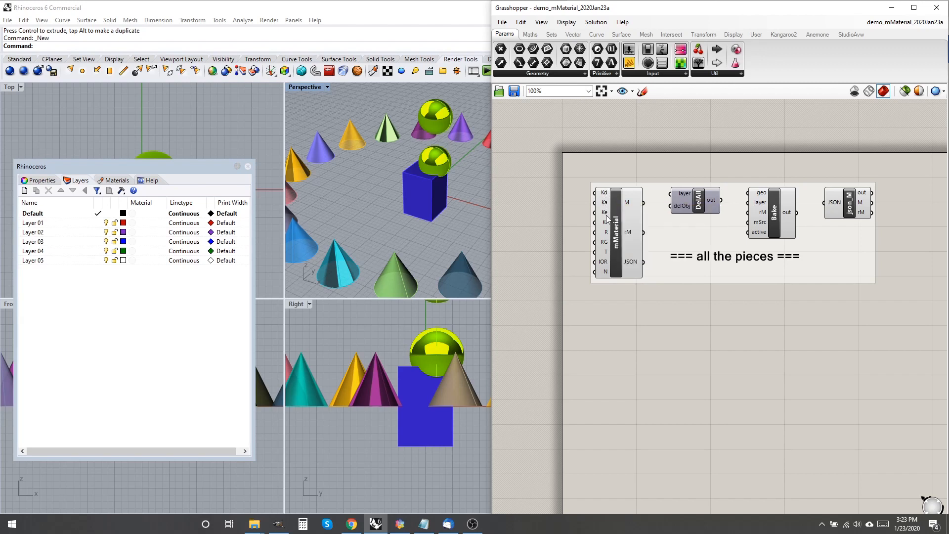
mouse_move(605, 232)
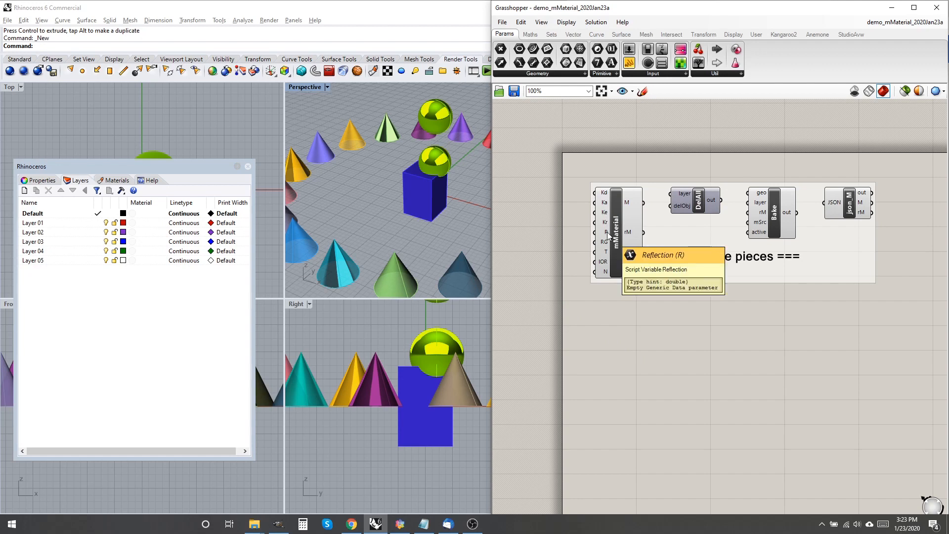
mouse_move(603, 242)
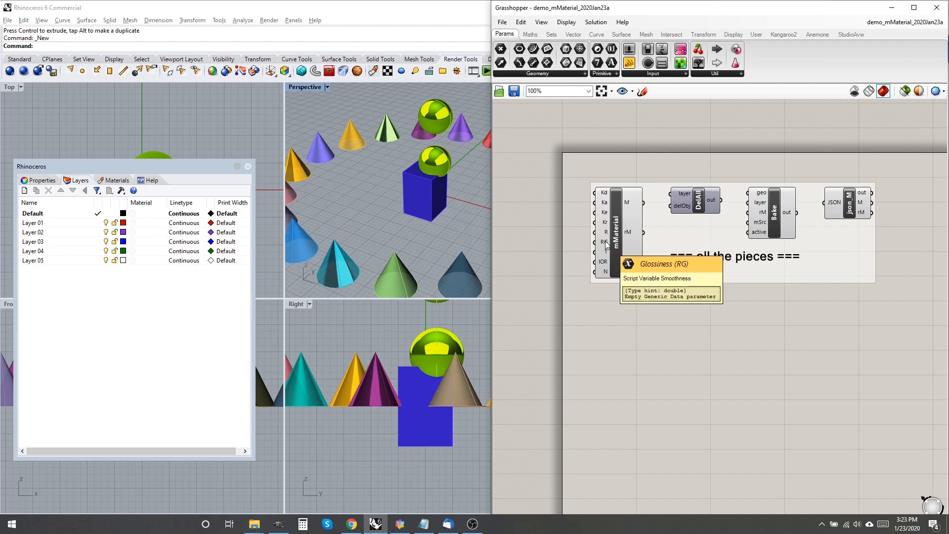
mouse_move(614, 236)
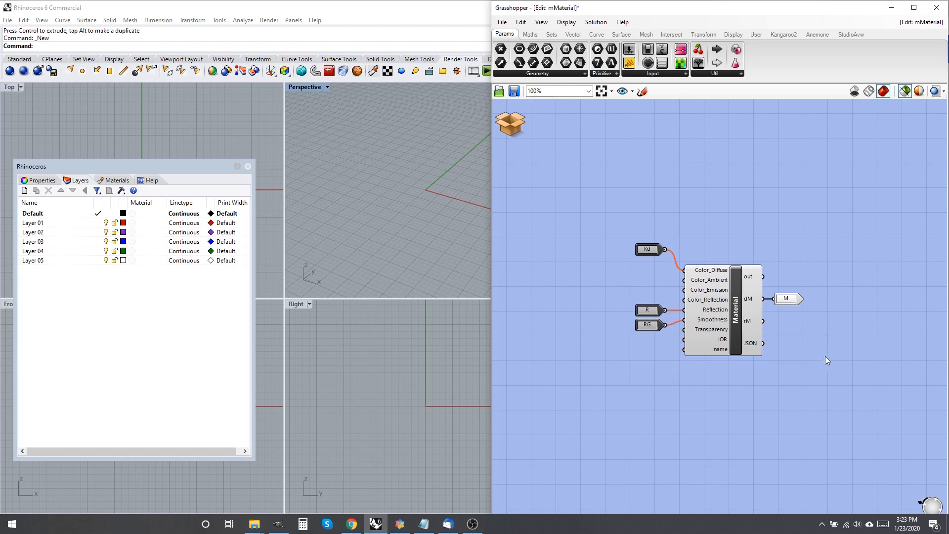
Step: Save and close the mMaterial cluster via its top-left icon menu
left_click(509, 122)
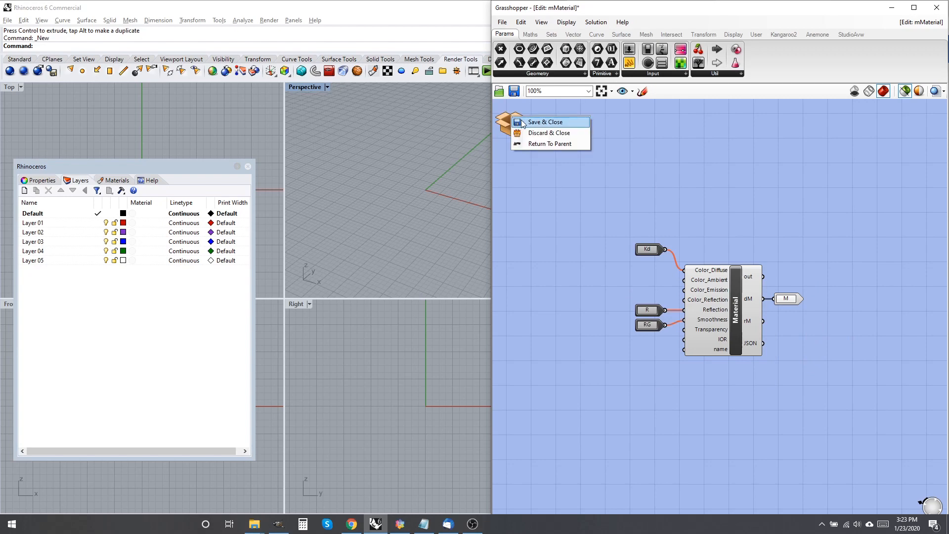
left_click(545, 121)
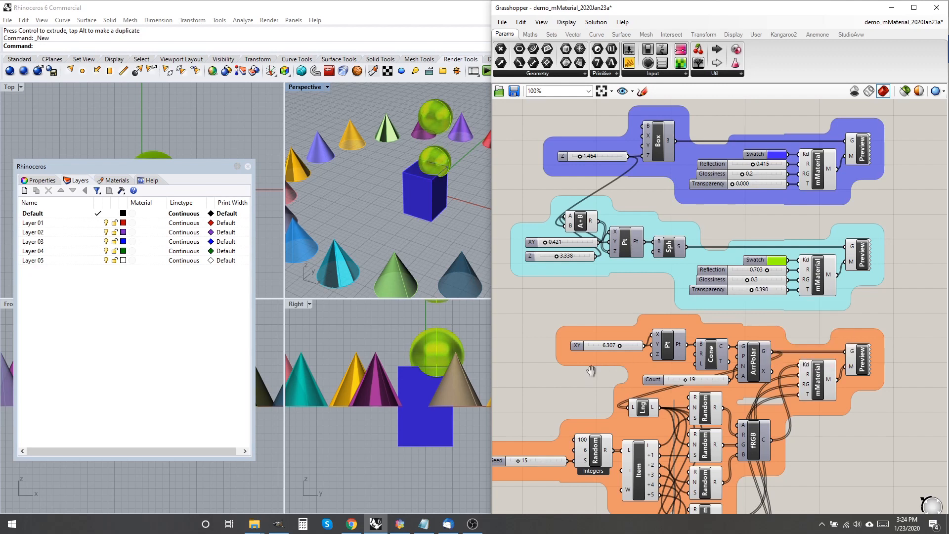
Step: Scroll around the bake-to-layer definition to inspect Bake components targeting BOX_layer and parts::SPHERE_layer
scroll("down", 3)
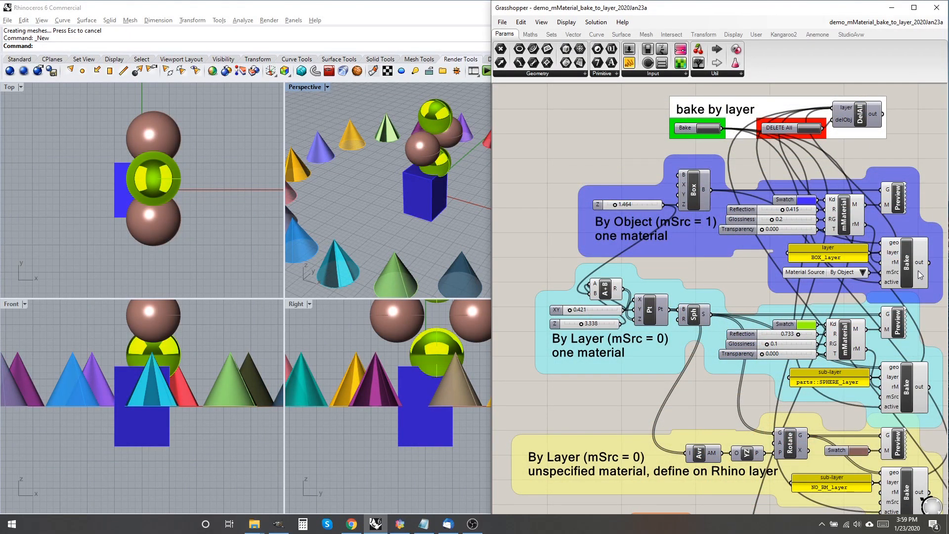
scroll("up", 3)
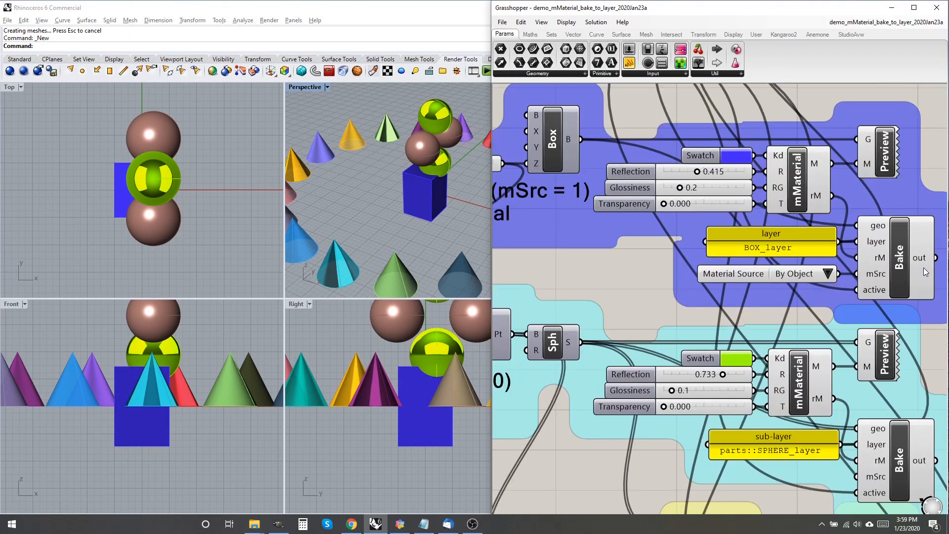
mouse_move(914, 315)
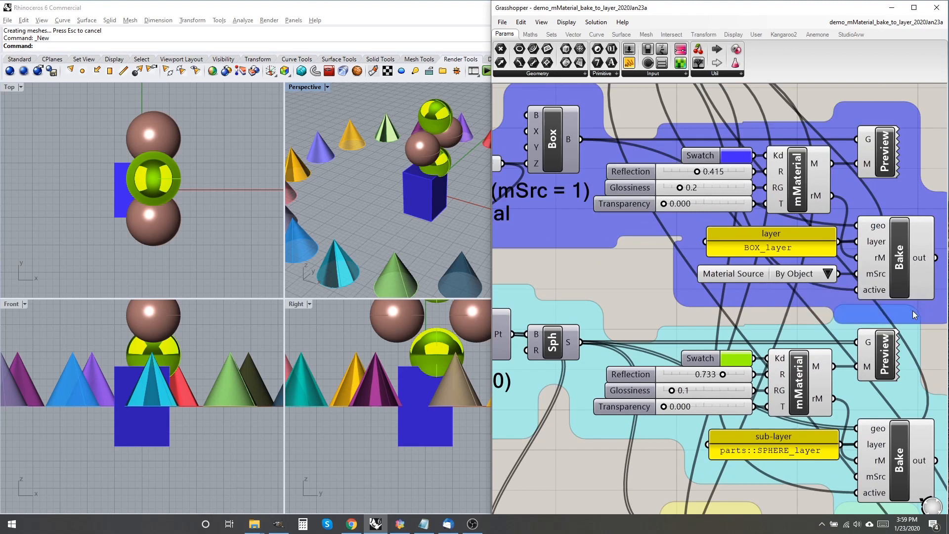
mouse_move(881, 260)
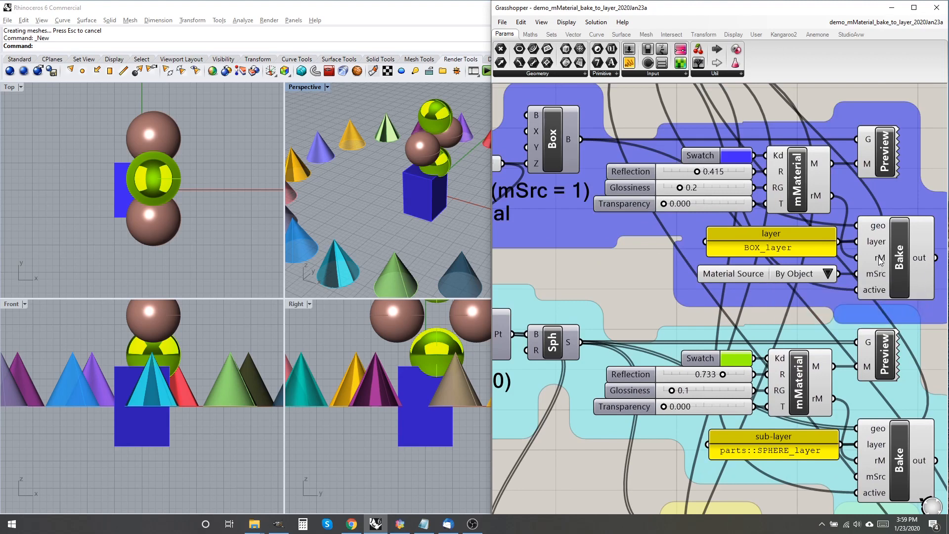
mouse_move(878, 257)
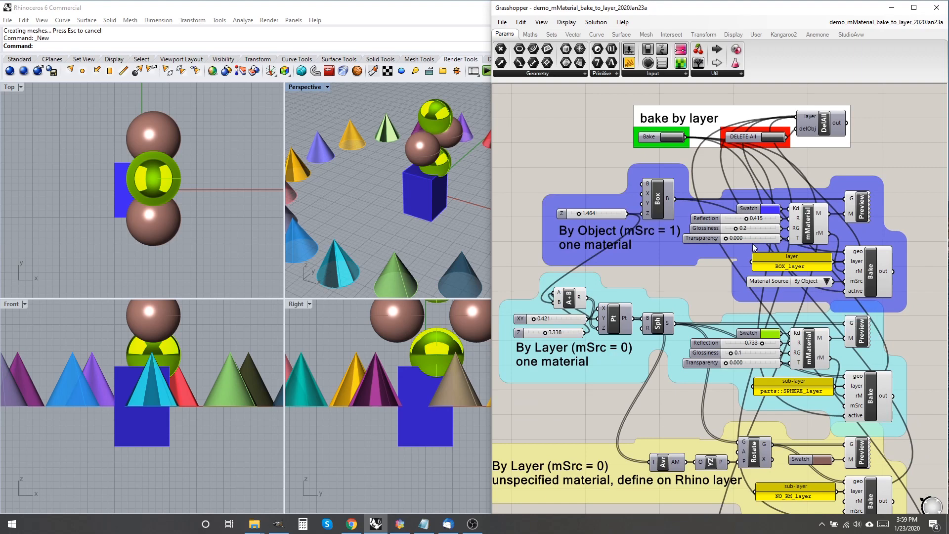
mouse_move(248, 25)
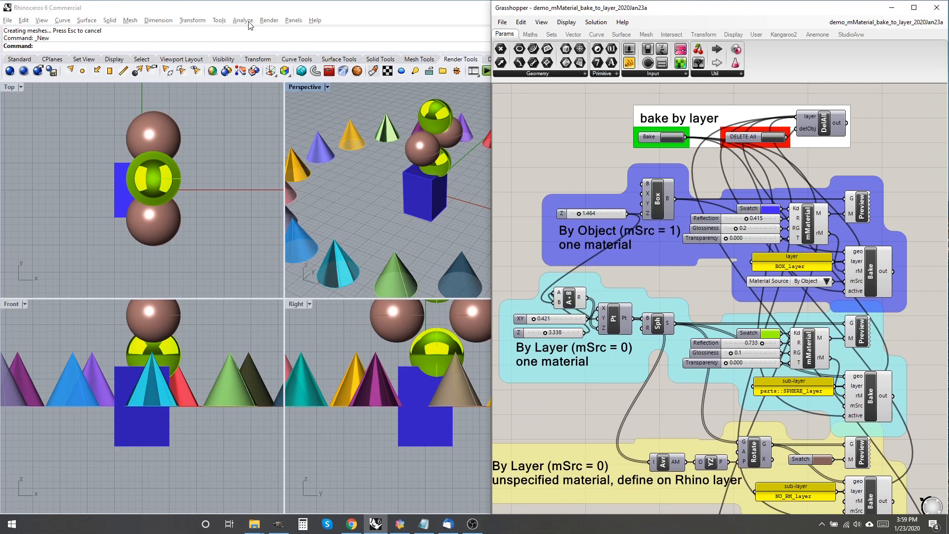
Step: Show Rhino's Layers panel and bake the pieces onto BOX_layer, parts::SPHERE_layer, CONE_layer, NO_RM_layer
left_click(293, 20)
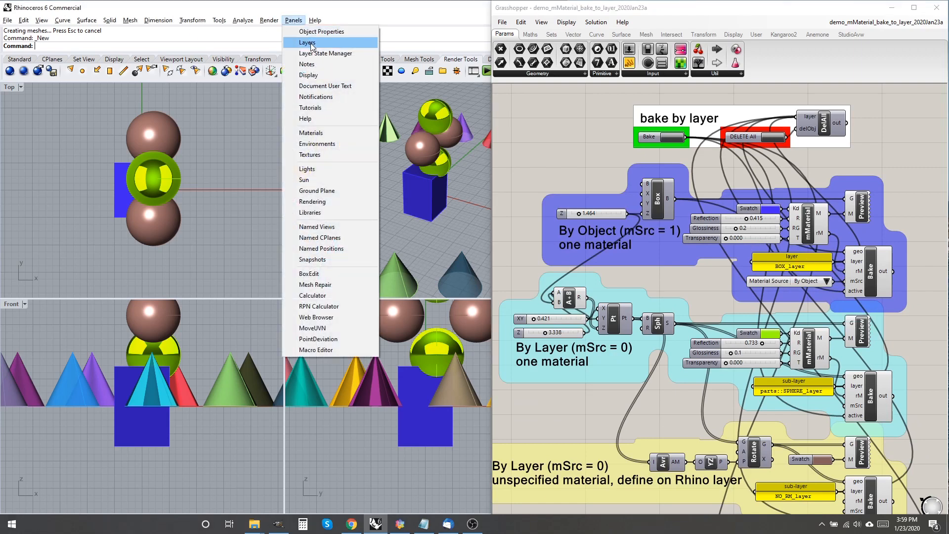
left_click(306, 41)
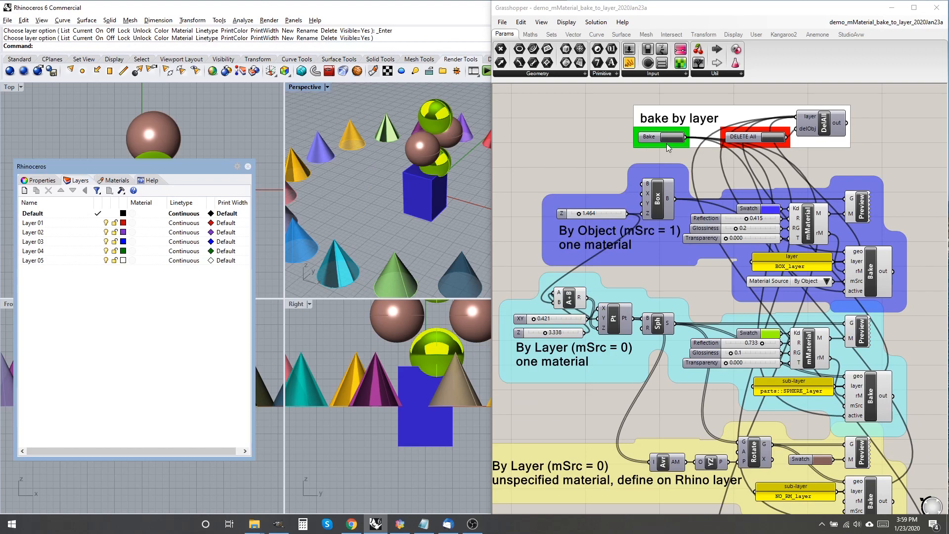
left_click(647, 136)
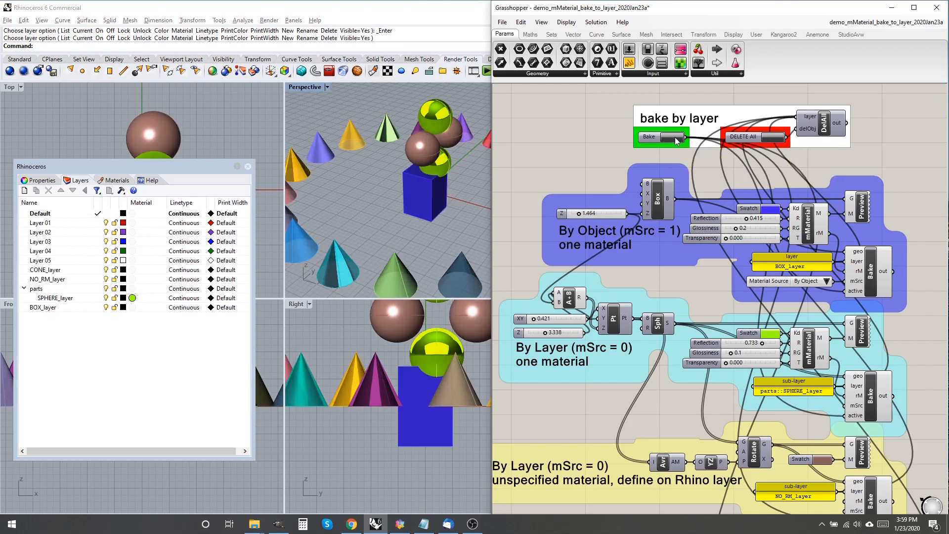
left_click(661, 136)
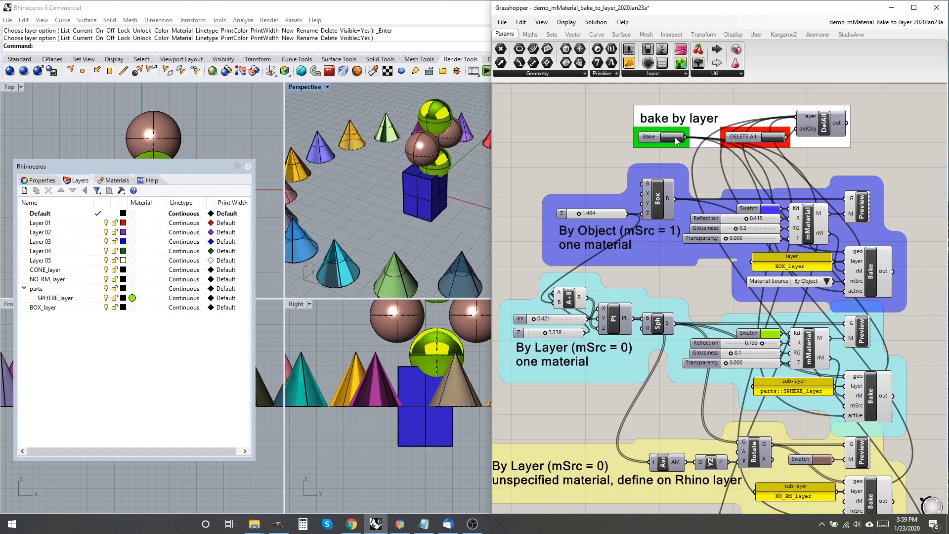
mouse_move(687, 143)
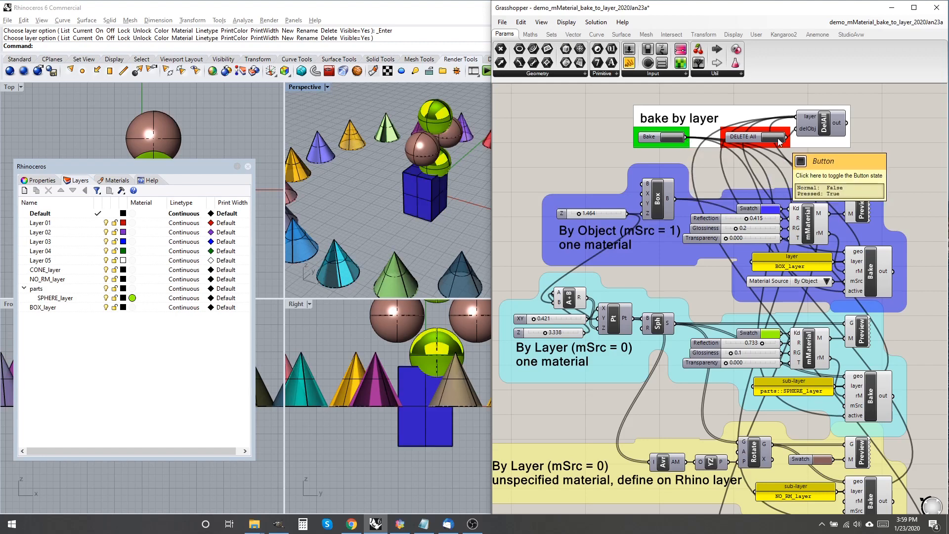
left_click(753, 136)
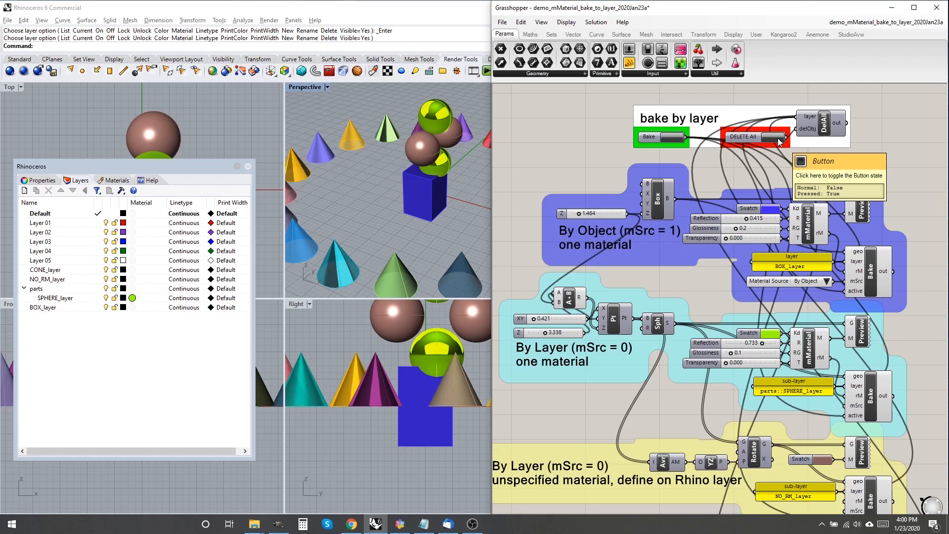
left_click(305, 87)
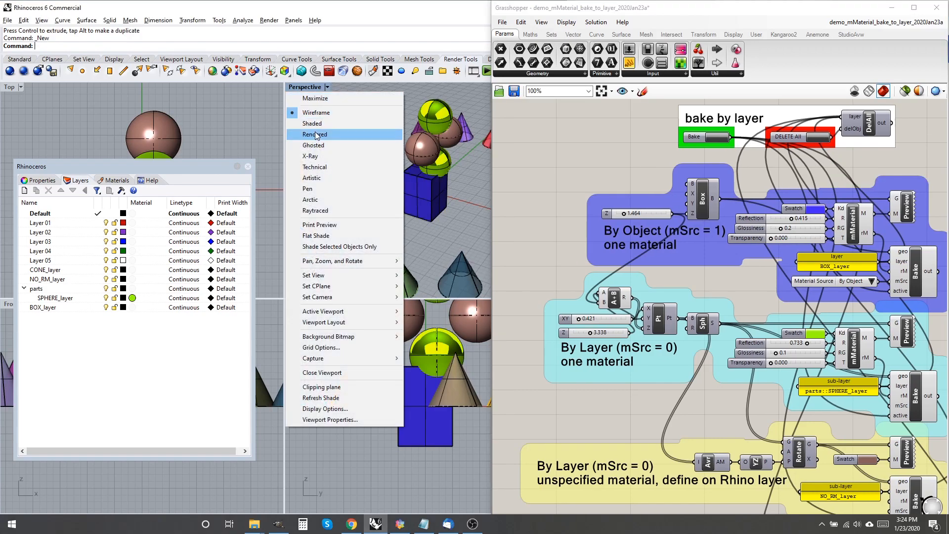
Step: Render the Perspective view and give NO_RM_layer the library's Douglas Fir wood material
left_click(316, 134)
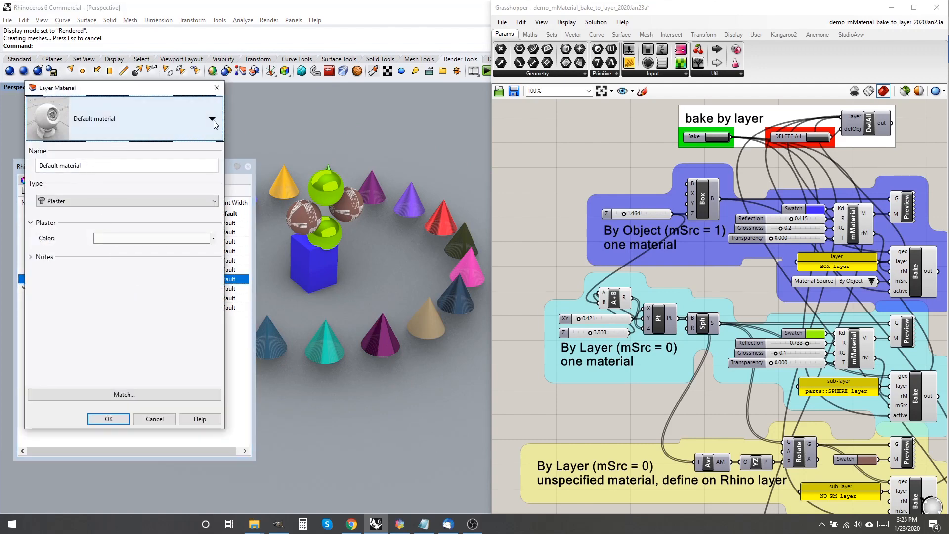
left_click(213, 119)
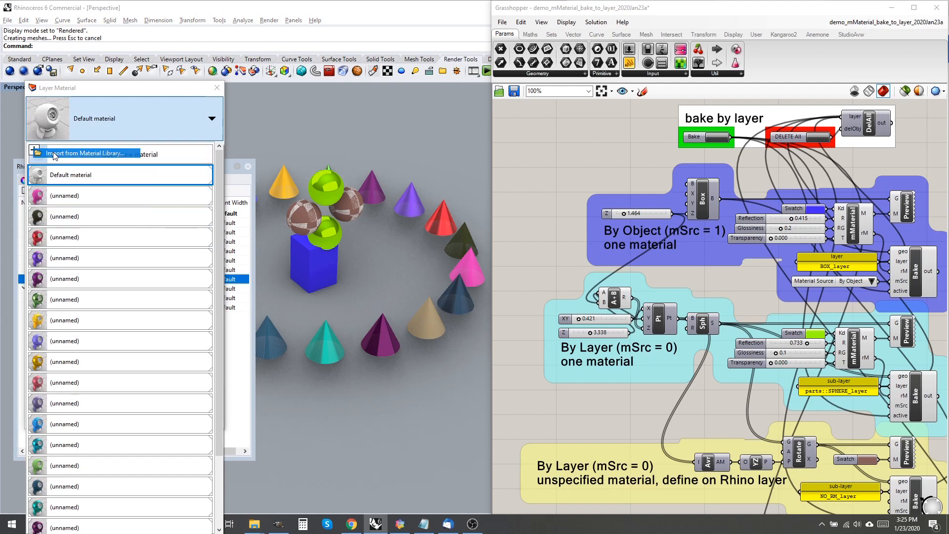
left_click(87, 153)
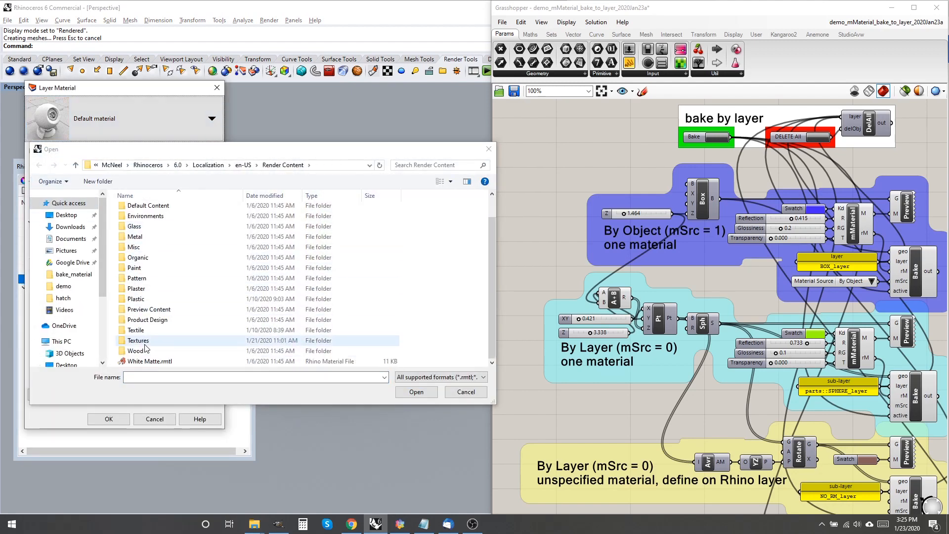
double_click(137, 350)
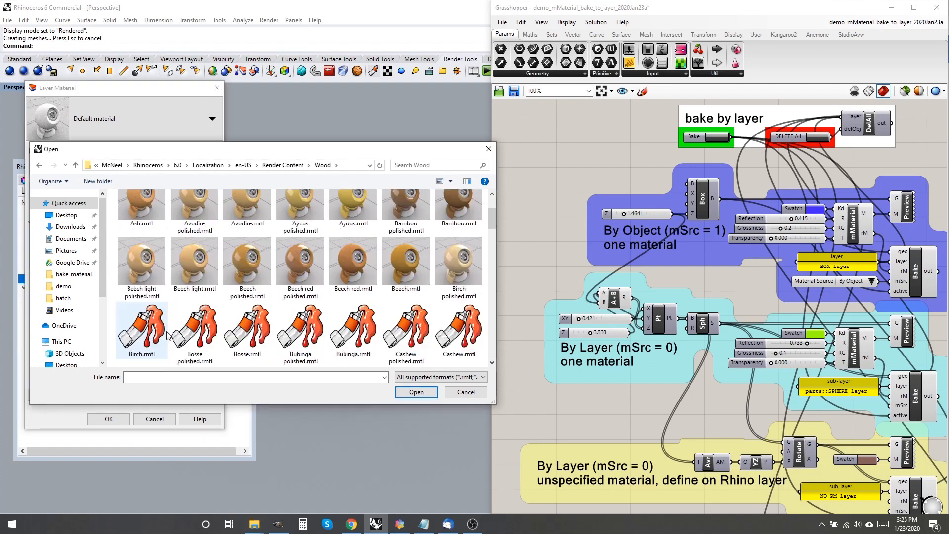
scroll("down", 3)
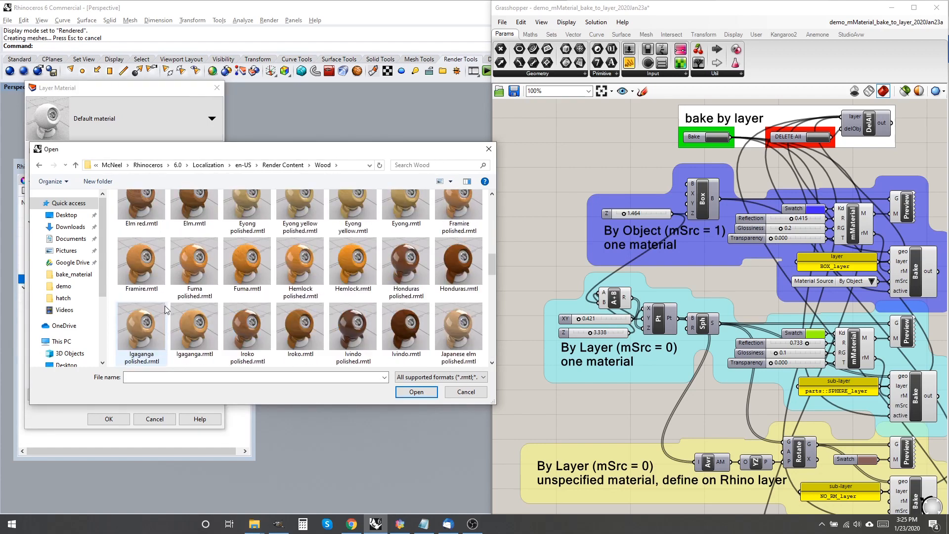
scroll("up", 3)
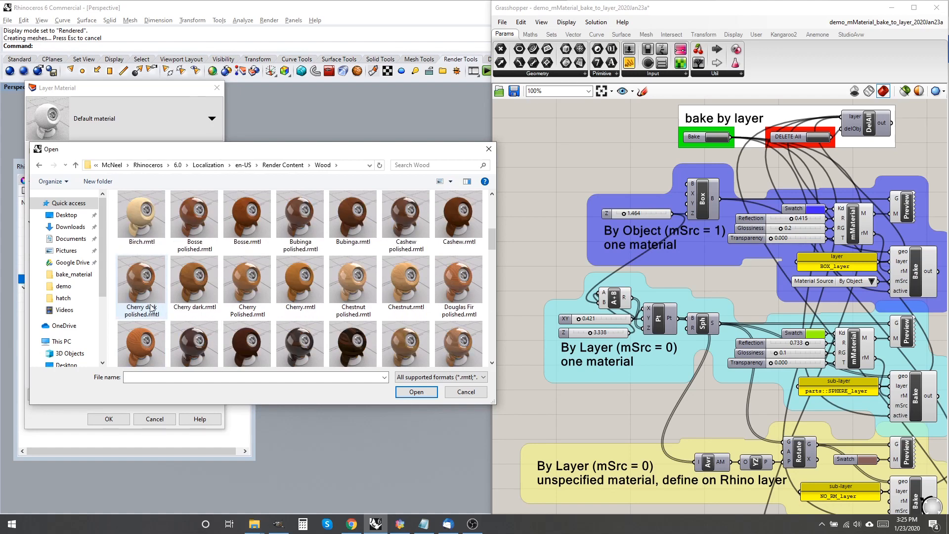
scroll("down", 3)
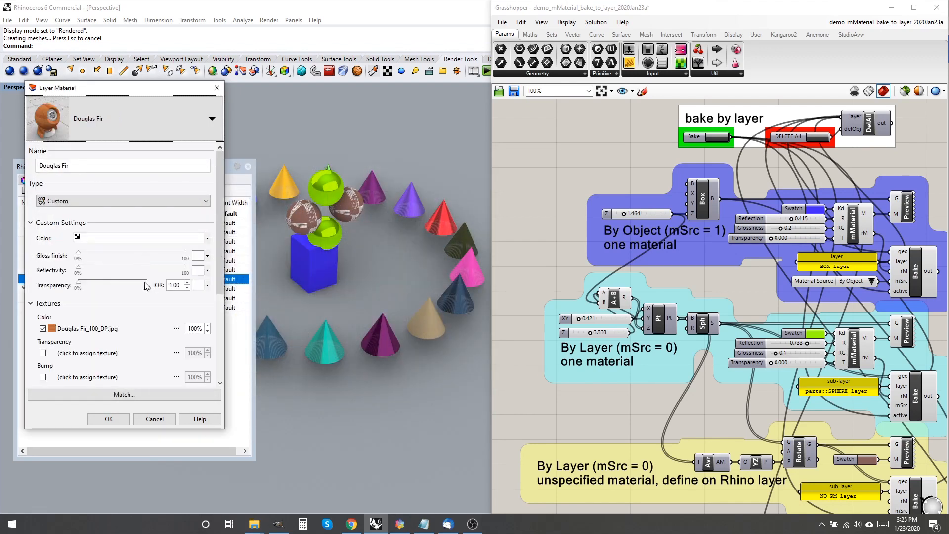
left_click(108, 419)
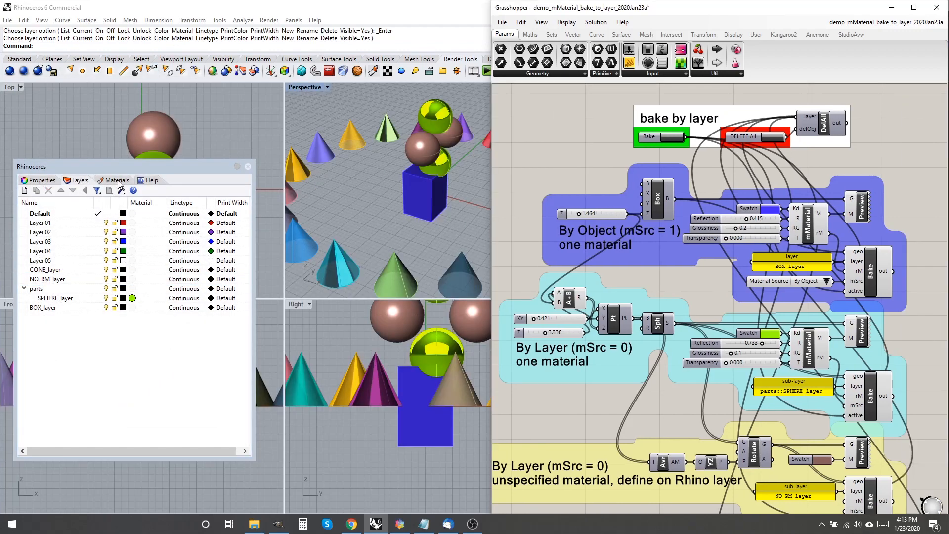
Step: View the document's materials list and bake the pieces again
left_click(118, 180)
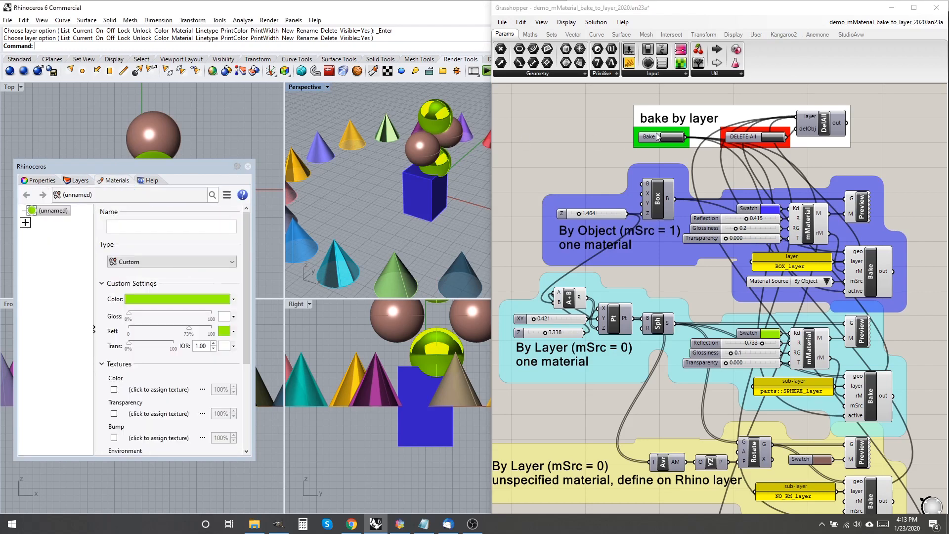
left_click(661, 136)
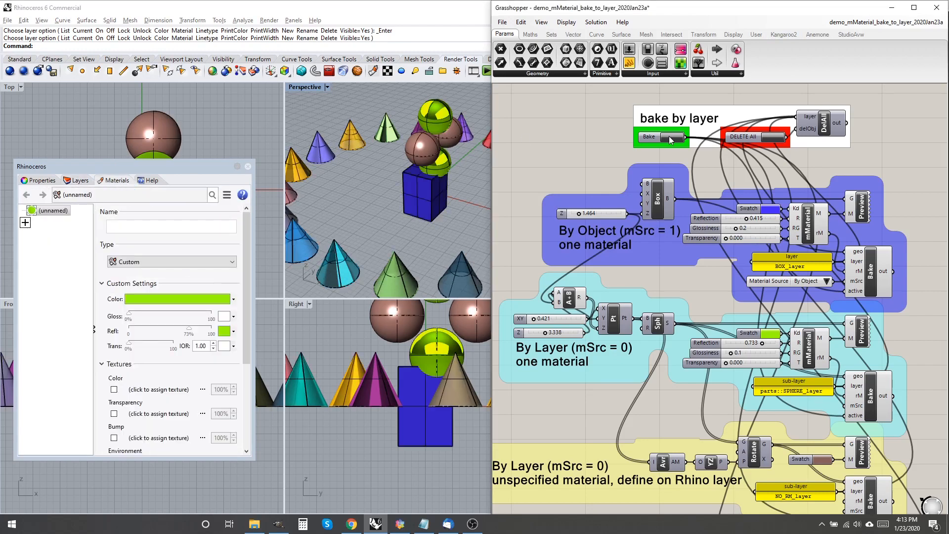
left_click(661, 136)
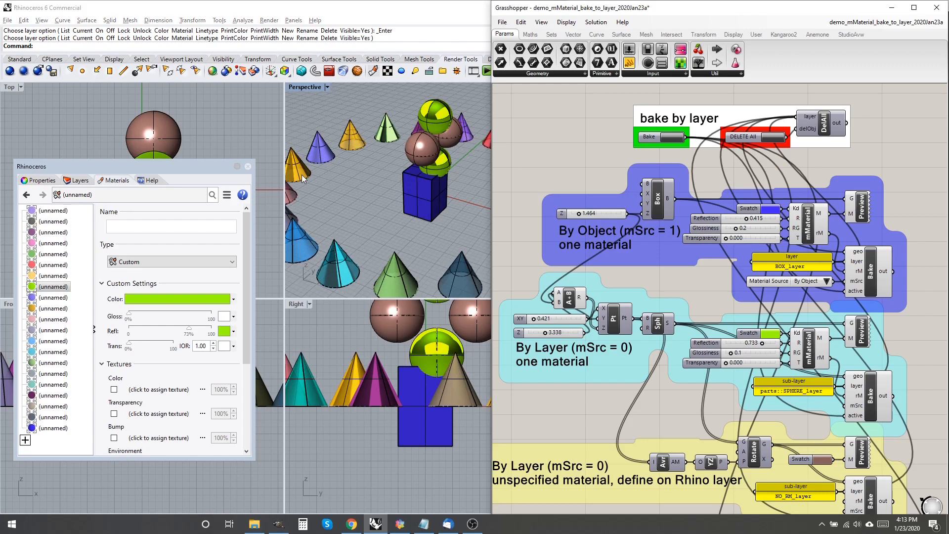
mouse_move(601, 140)
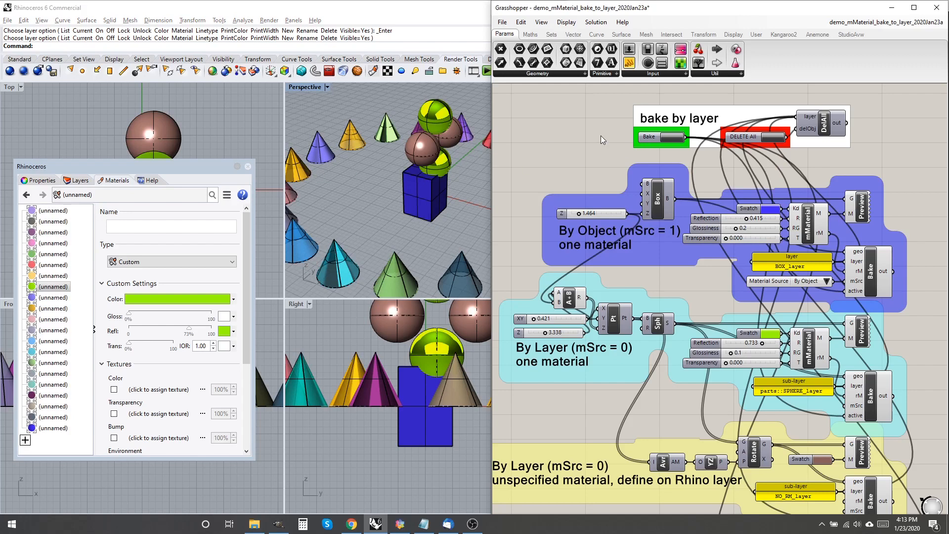
Step: Delete all previously baked objects and layers with DELETE All
left_click(754, 137)
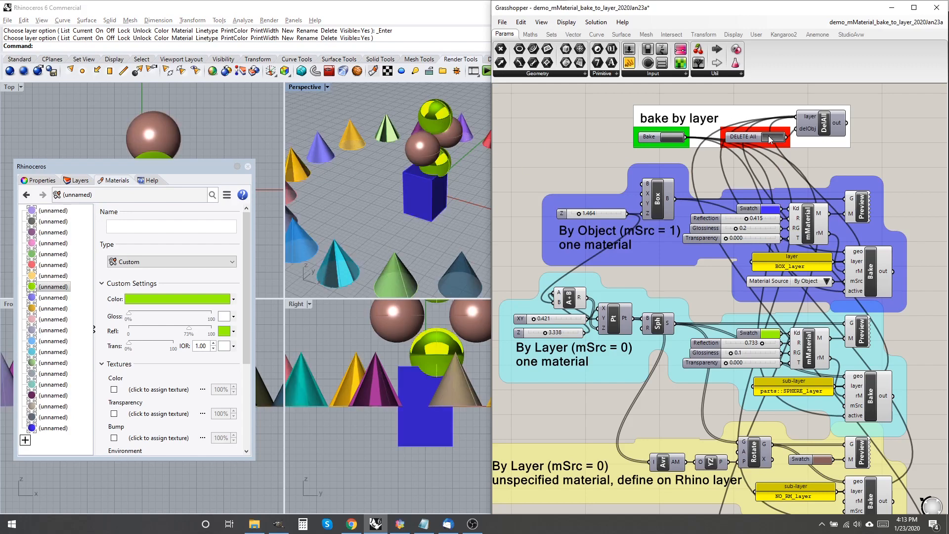
left_click(753, 136)
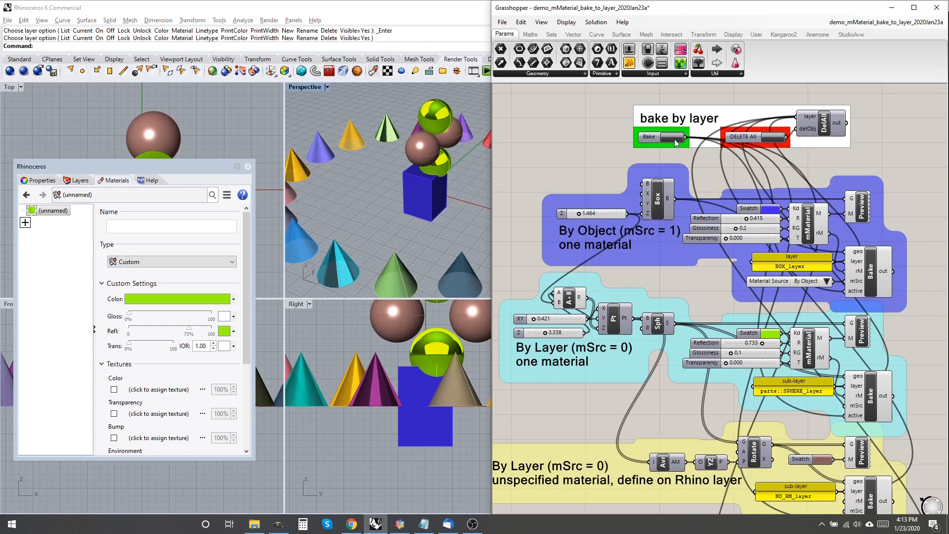
left_click(661, 137)
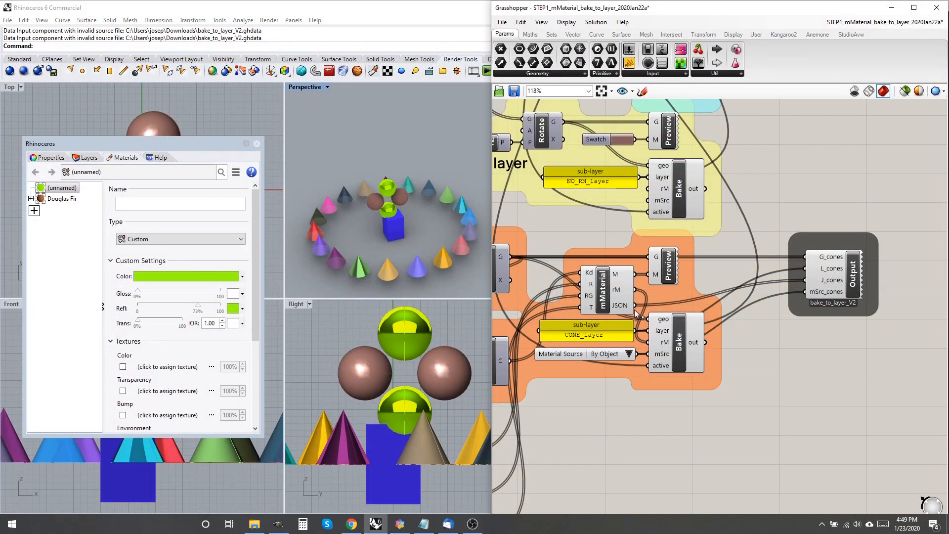
Step: Select the cone mMaterial component feeding the CONE_layer Bake and output cluster
left_click(601, 289)
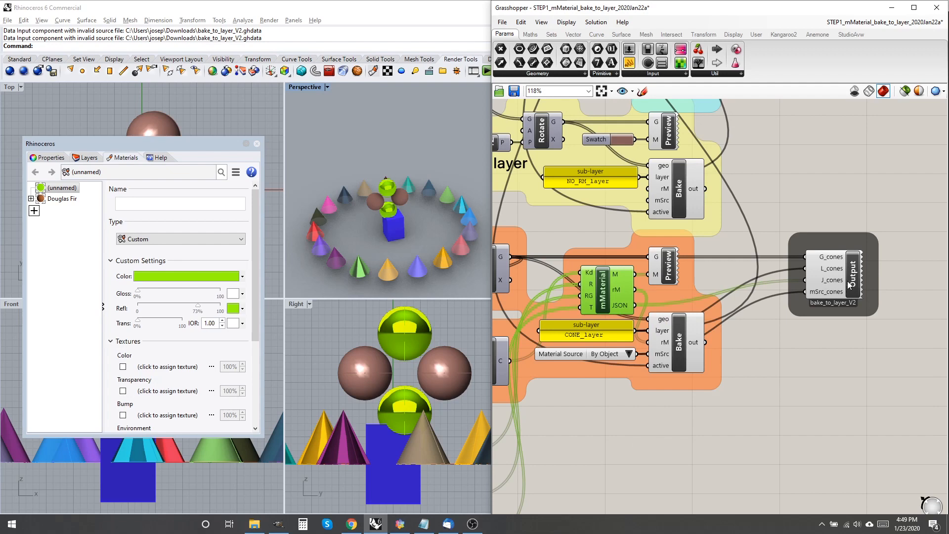
mouse_move(833, 279)
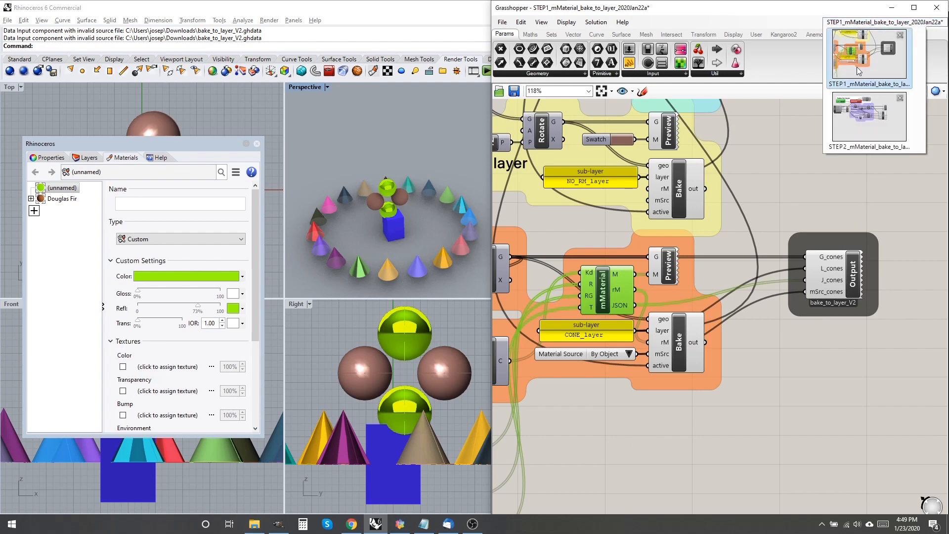
Step: Switch to STEP2_mMaterial and zoom into the J_cones input's 19 JSON entries
left_click(867, 116)
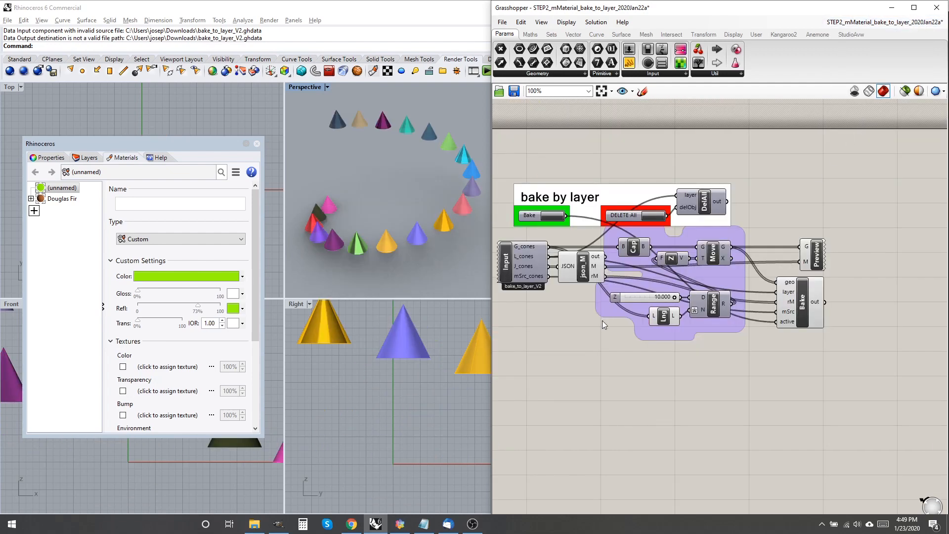
scroll("up", 3)
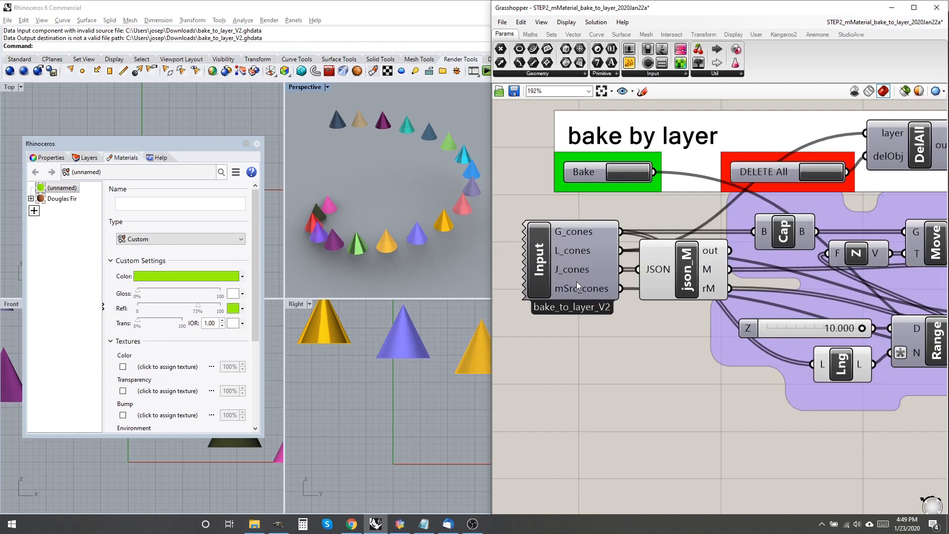
mouse_move(581, 270)
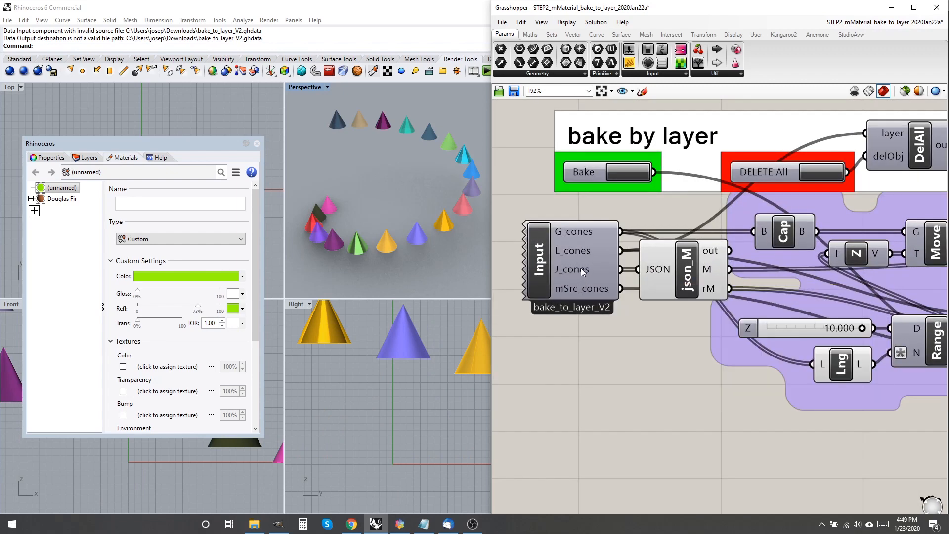
mouse_move(581, 270)
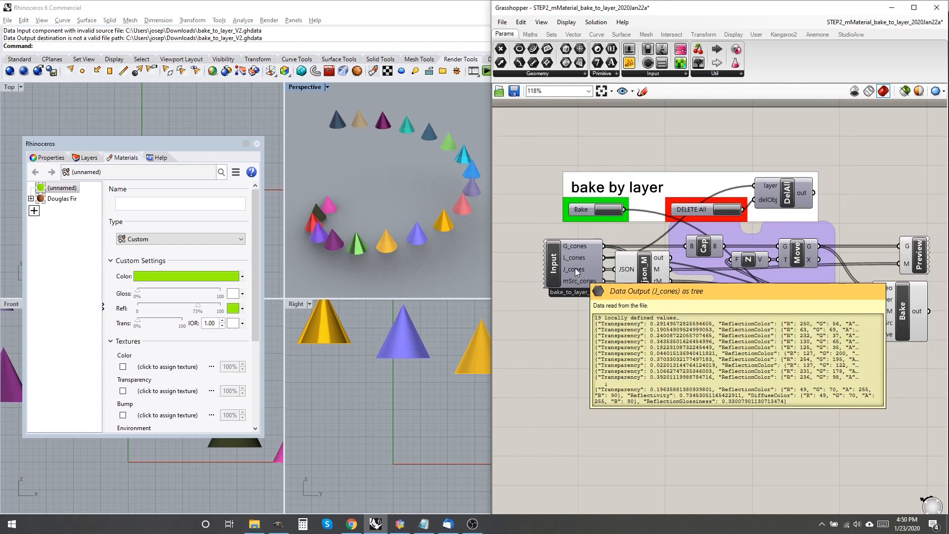
left_click(603, 218)
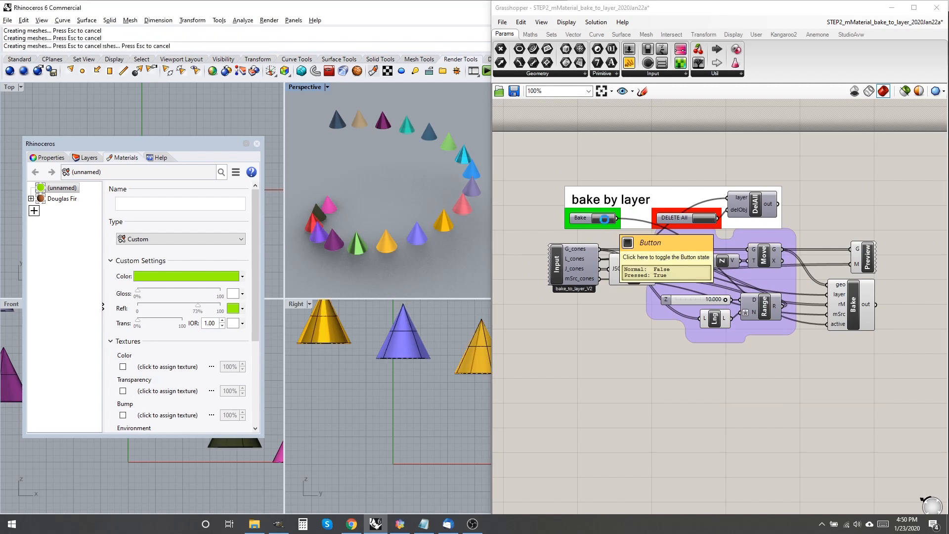
Step: Bake the file-read cone ring, set the Z offset to 7.600, and bake again
left_click(590, 218)
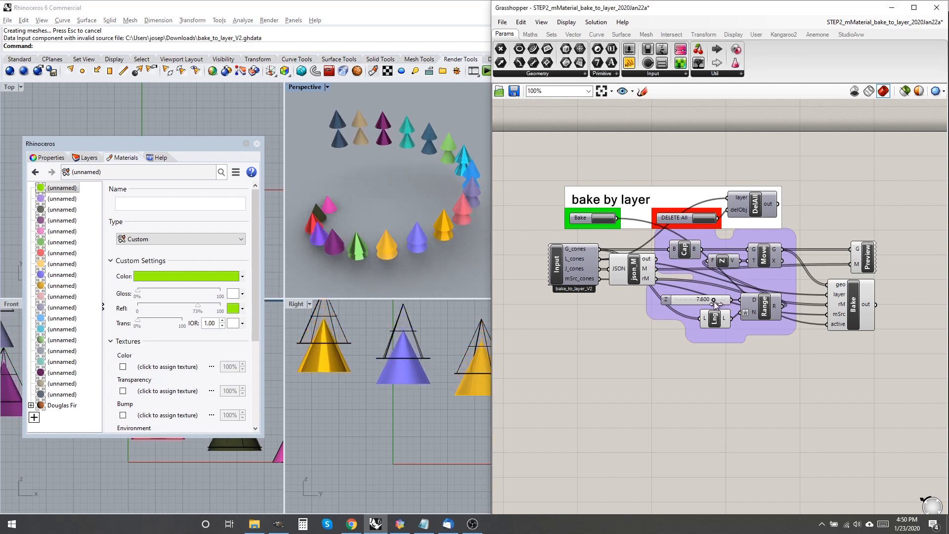
left_click(579, 218)
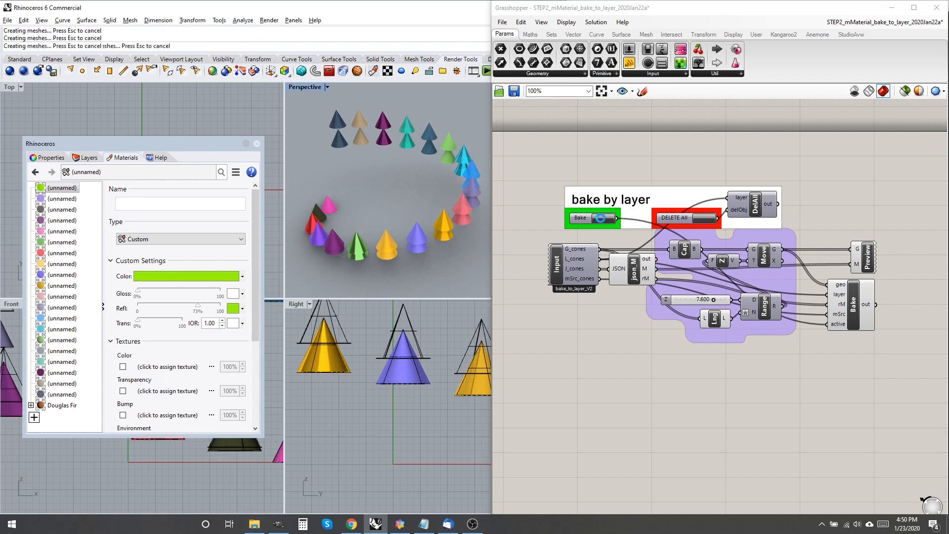
left_click(591, 217)
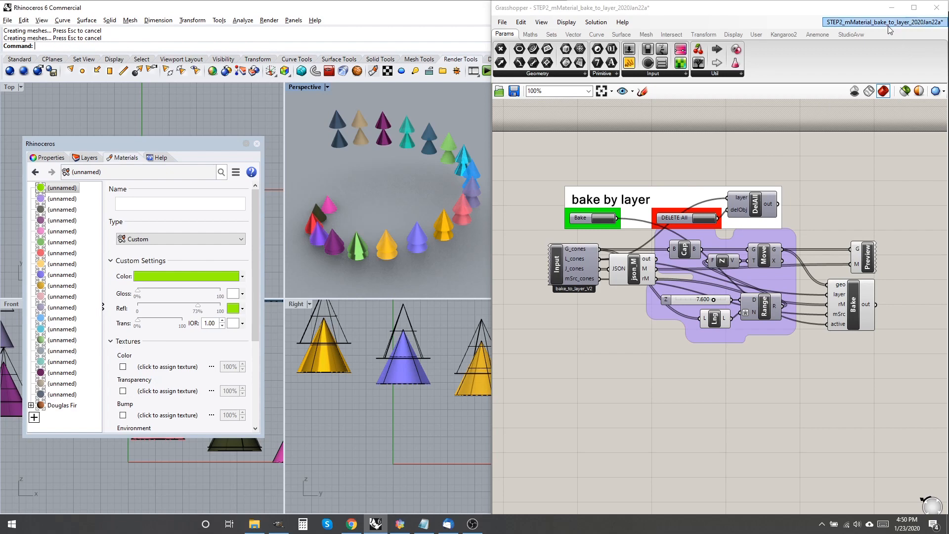
left_click(881, 22)
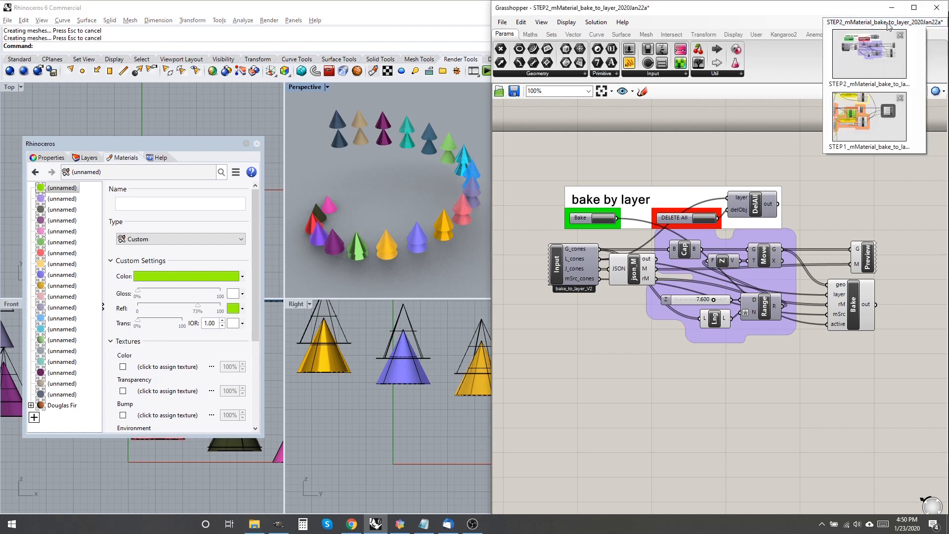
Step: In STEP1, set the cone colour Seed to 25 and bake onto Rhino layers
left_click(866, 118)
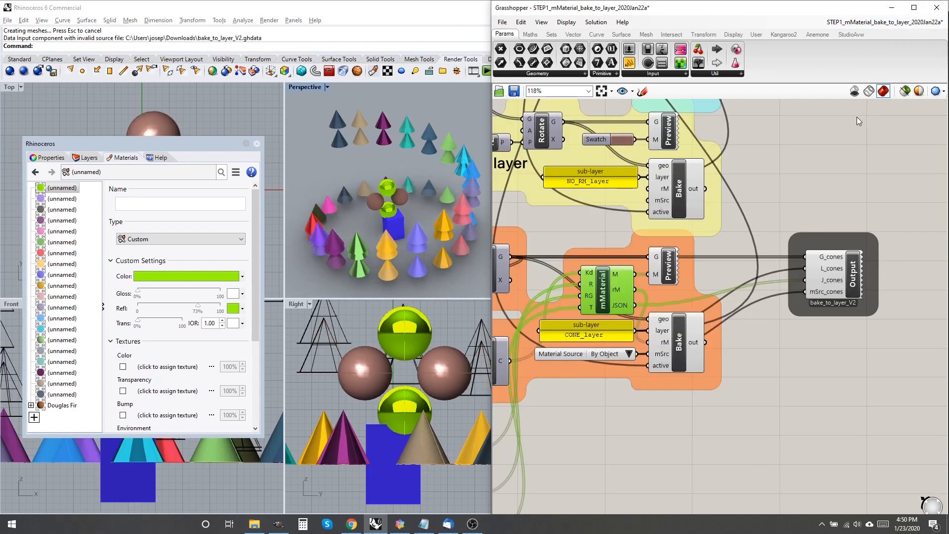
scroll("down", 3)
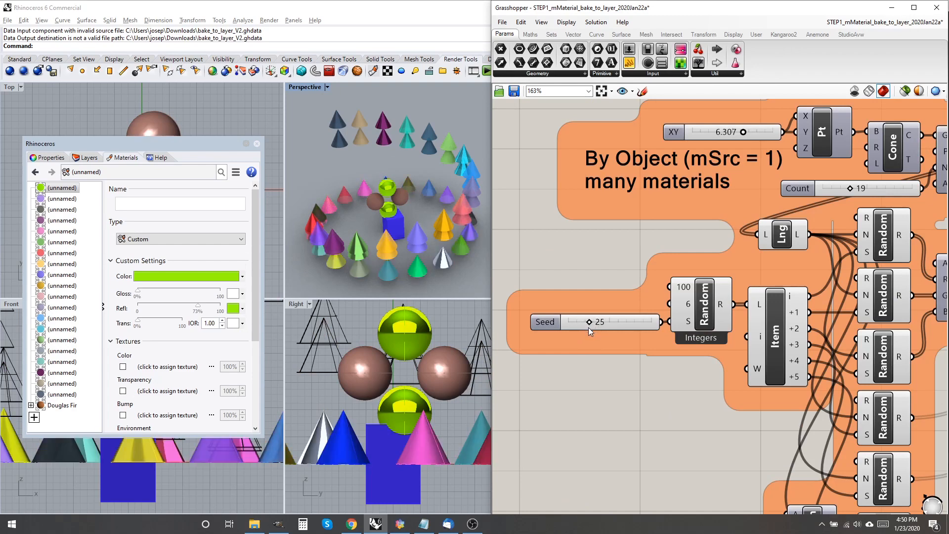
scroll("down", 3)
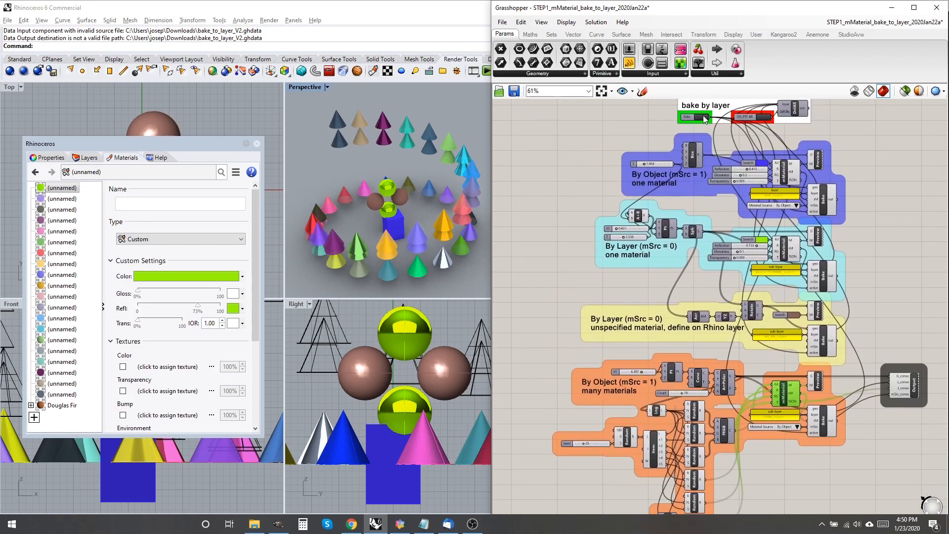
left_click(690, 116)
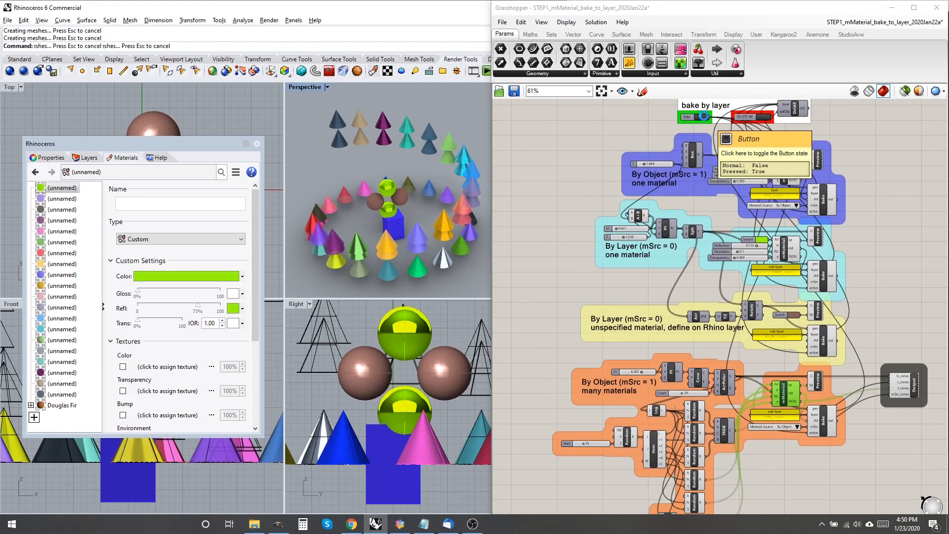
left_click(690, 116)
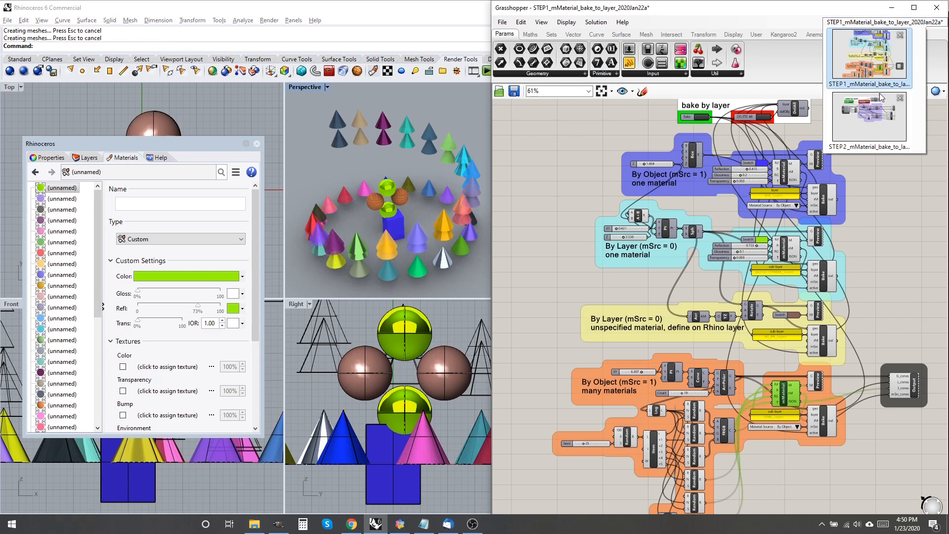
Step: In STEP2, bake two more cone rings at Z offsets 5.300 and 2.900
left_click(868, 115)
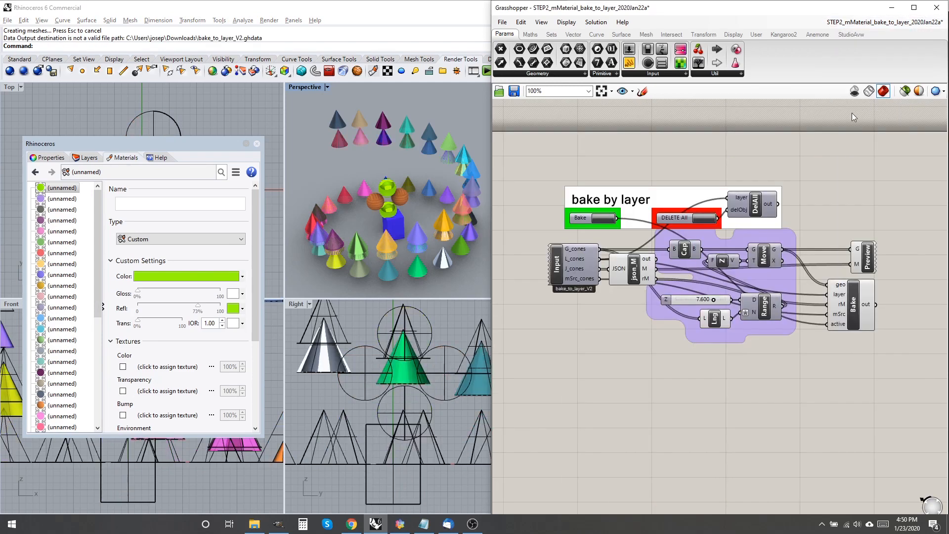
mouse_move(568, 170)
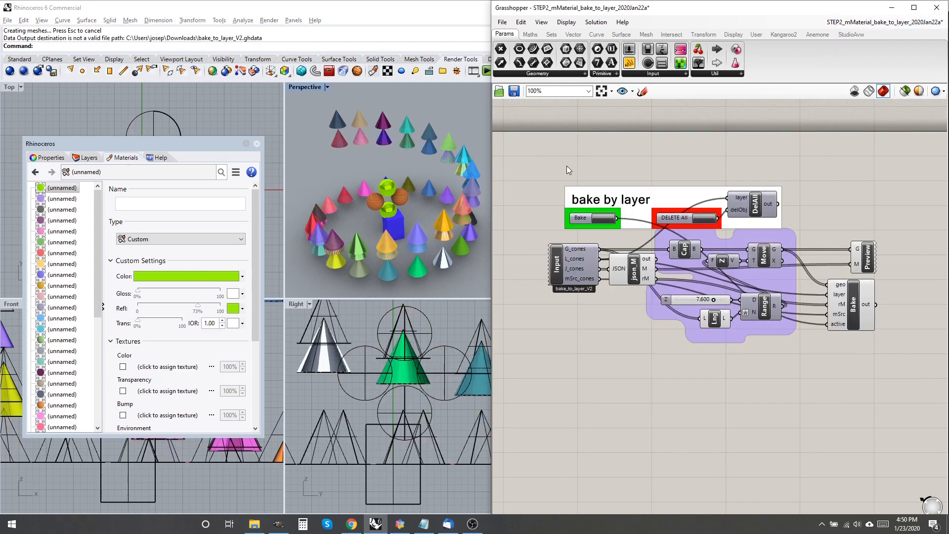
mouse_move(714, 303)
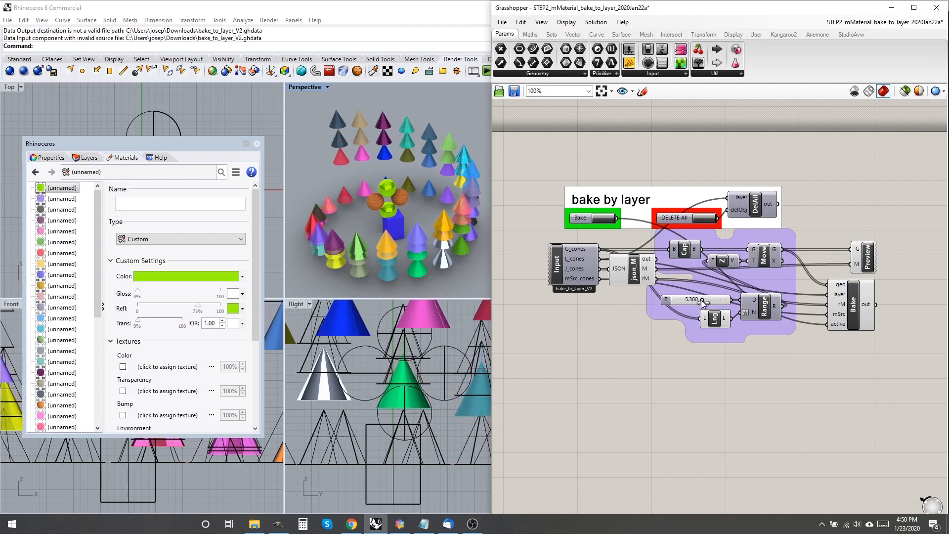
left_click(592, 218)
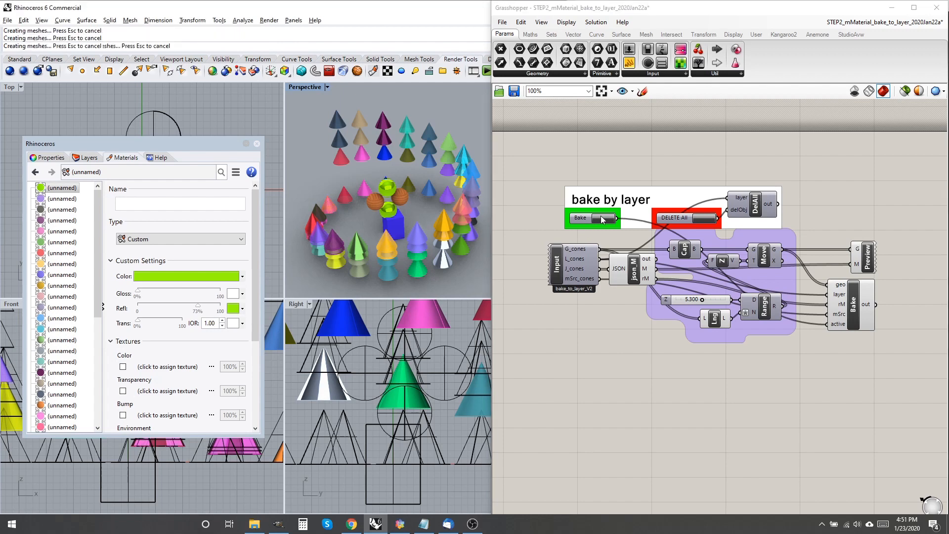
left_click(592, 218)
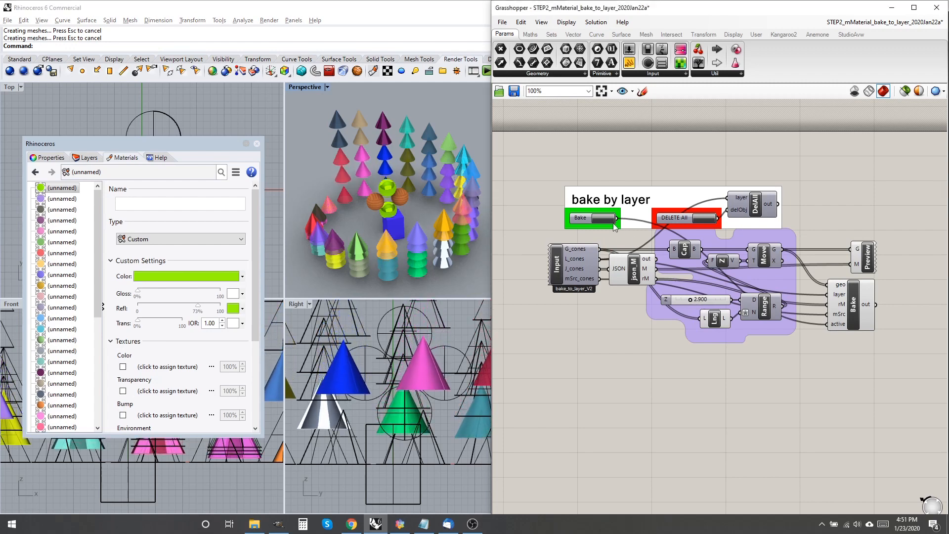
left_click(589, 218)
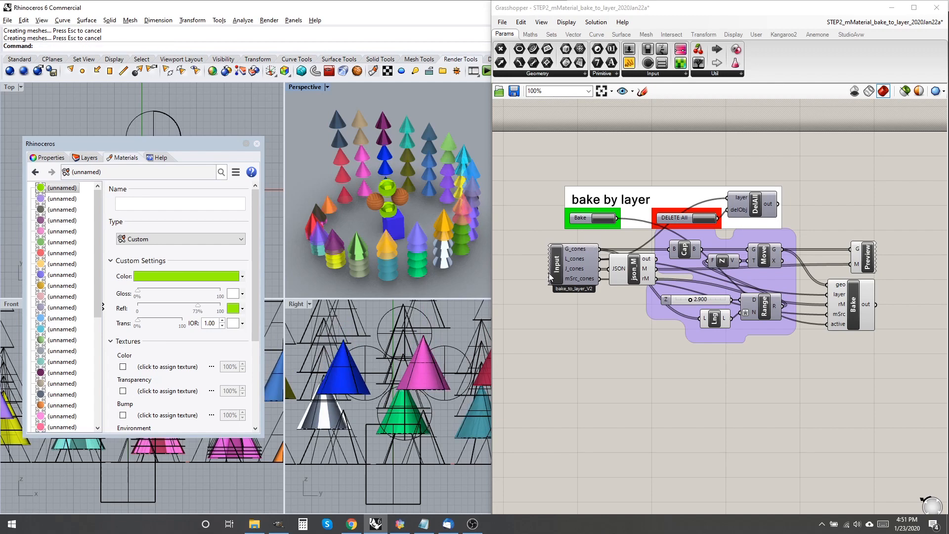
mouse_move(620, 262)
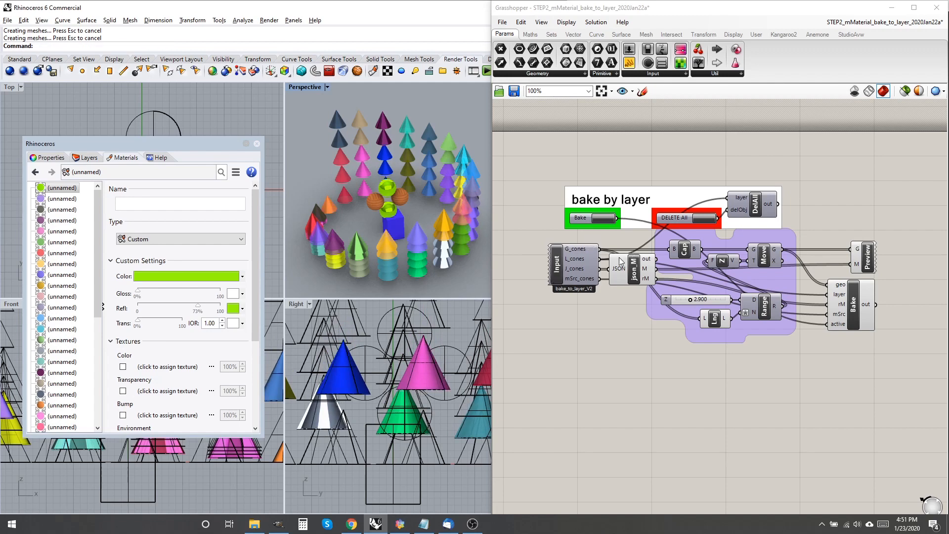